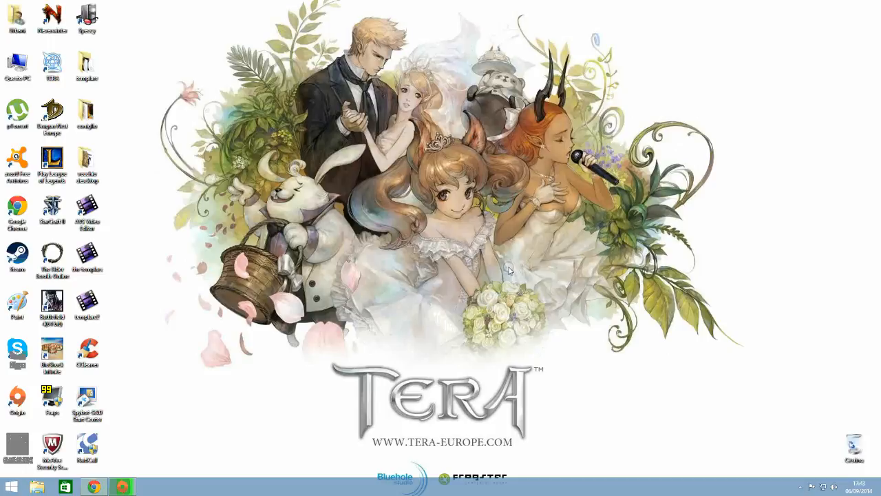
{"action": "mouse_move", "coordinate": [222, 291]}
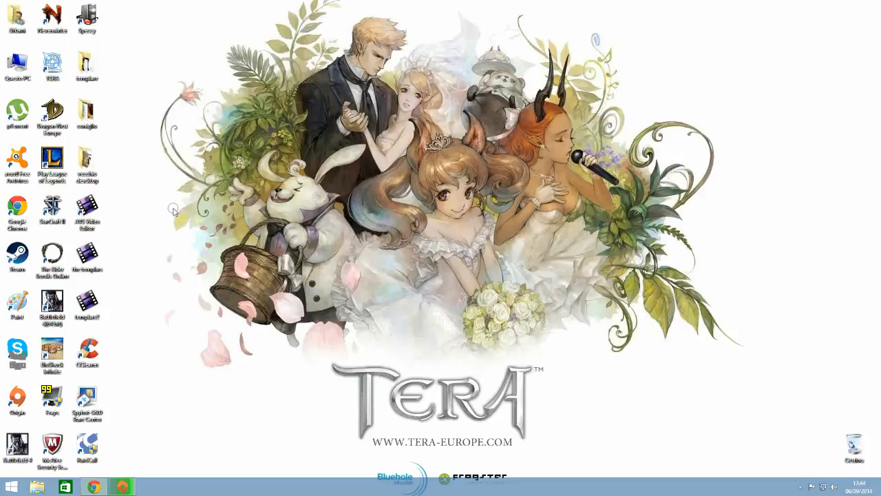
- Open This PC and launch the Might & Magic Heroes VI disc from the DVD drive
{"action": "left_click", "coordinate": [18, 66]}
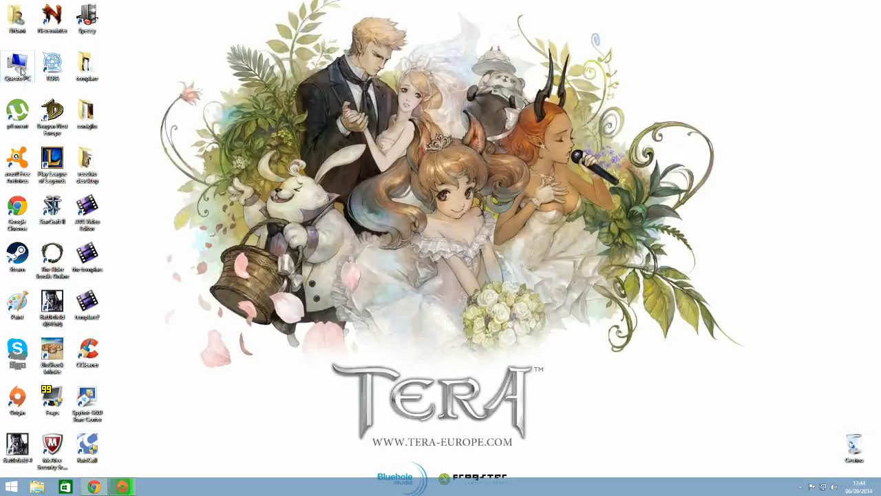
{"action": "double_click", "coordinate": [17, 62]}
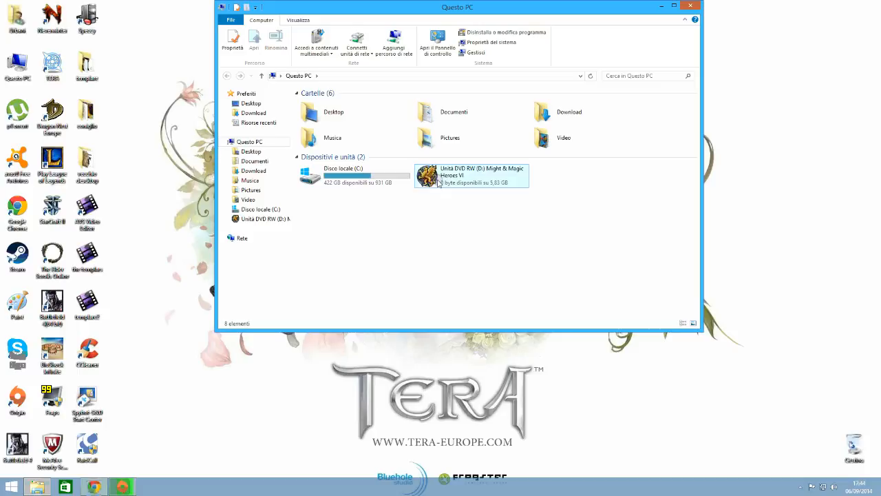
{"action": "left_click", "coordinate": [471, 174]}
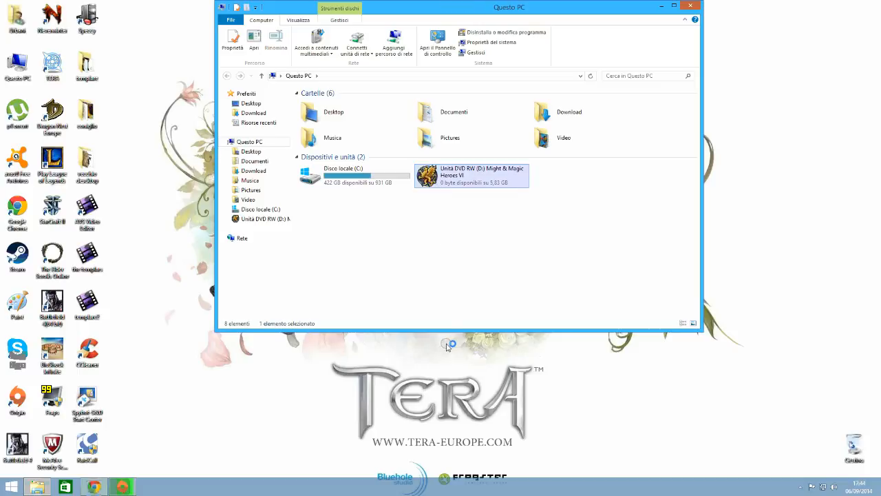
{"action": "double_click", "coordinate": [472, 175]}
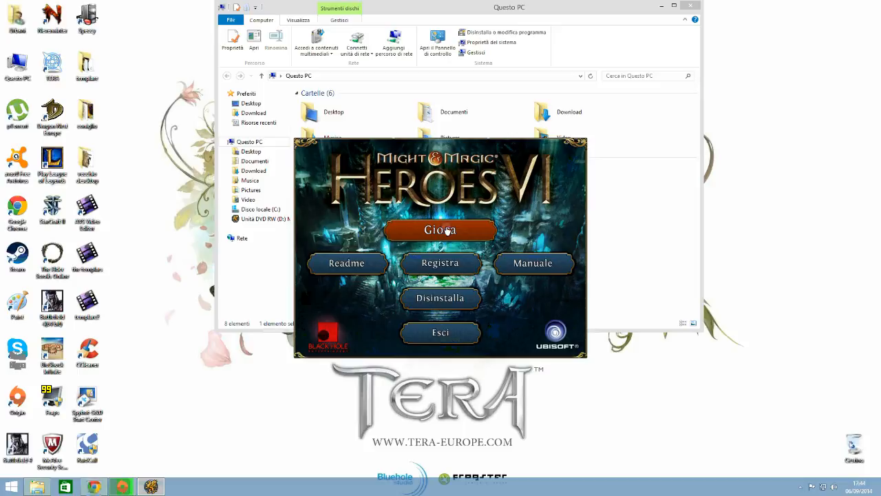
{"action": "mouse_move", "coordinate": [409, 428]}
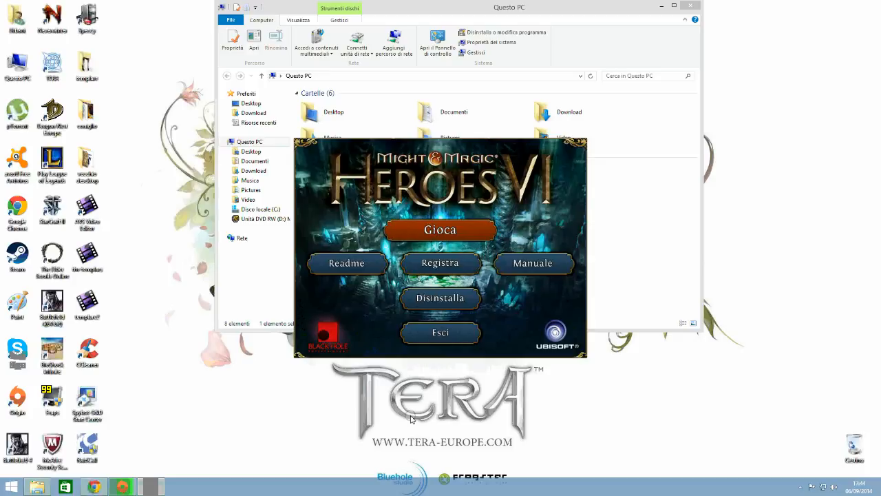
{"action": "mouse_move", "coordinate": [387, 223]}
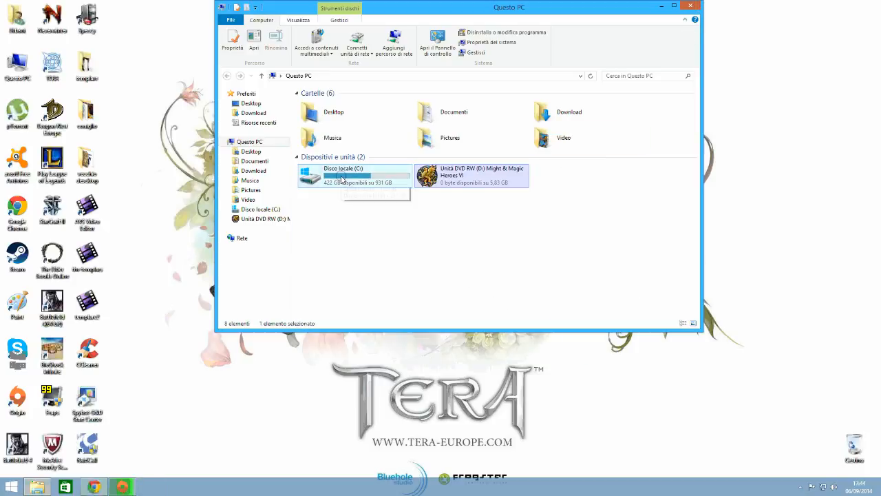
- Navigate C: > Programmi (x86) > Ubisoft > Ubisoft Game Launcher
{"action": "double_click", "coordinate": [342, 174]}
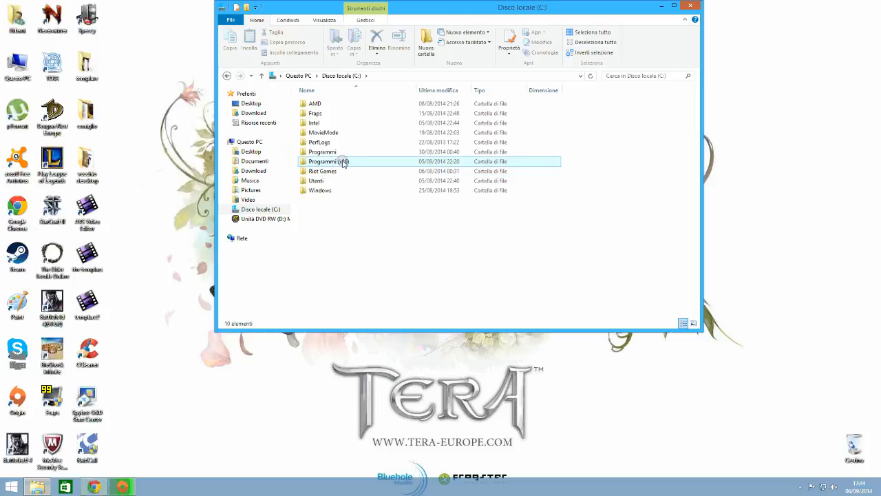
{"action": "double_click", "coordinate": [328, 161]}
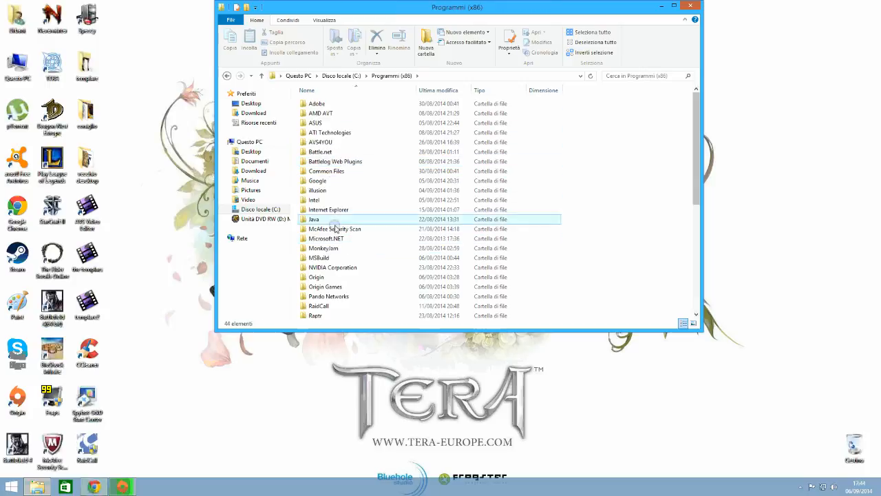
{"action": "scroll", "scroll_direction": "down", "scroll_amount": 3}
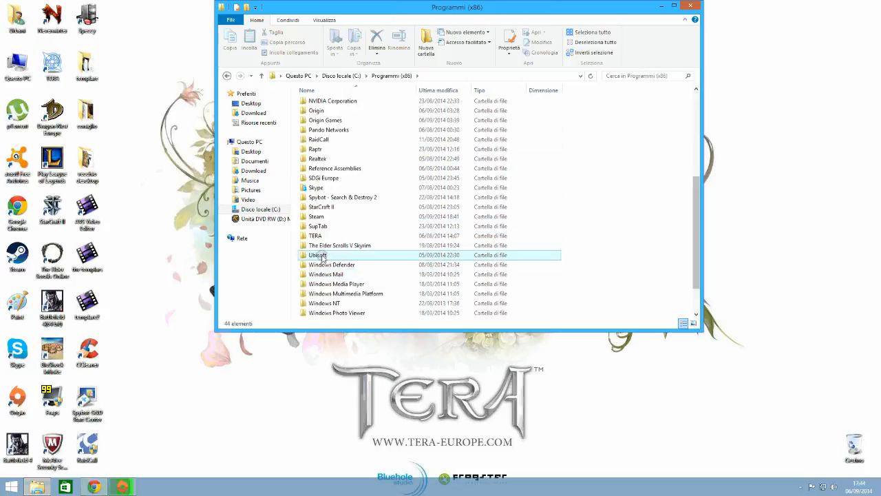
{"action": "double_click", "coordinate": [318, 255]}
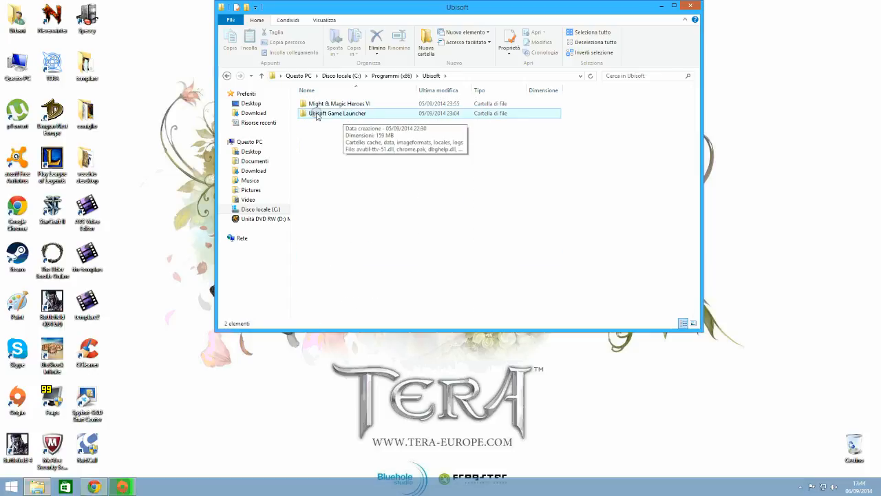
{"action": "double_click", "coordinate": [337, 113]}
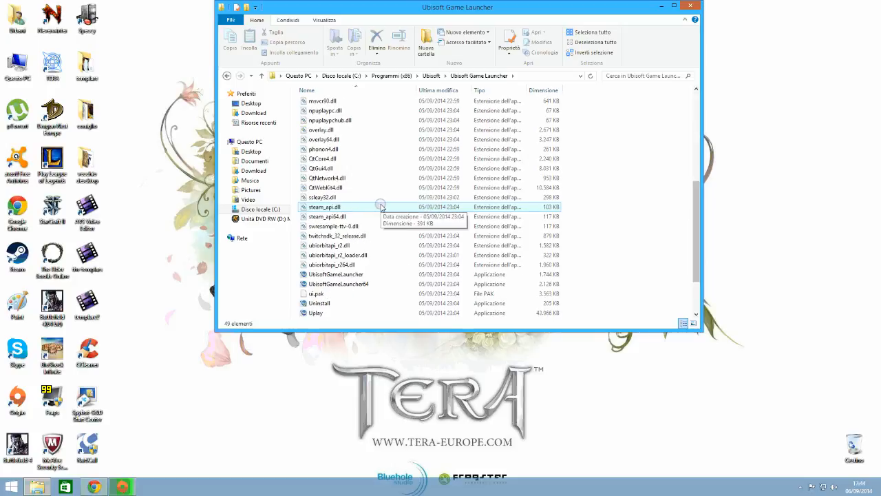
{"action": "scroll", "scroll_direction": "down", "scroll_amount": 3}
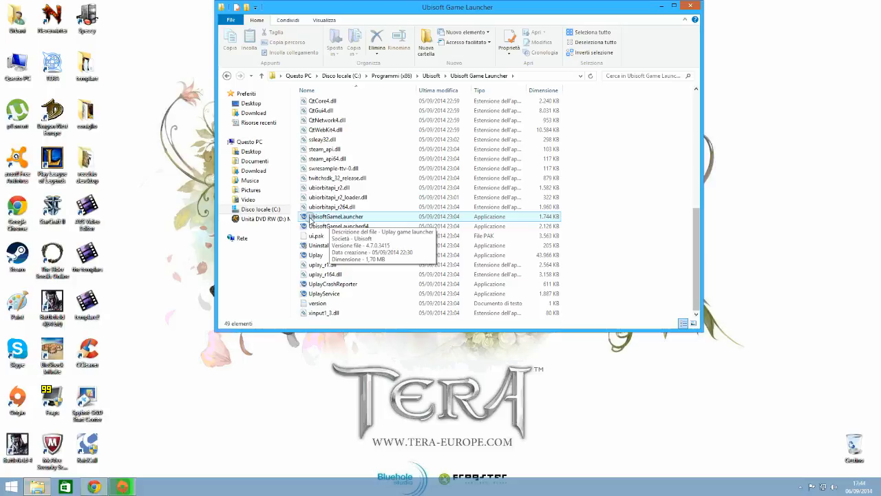
- Bring up the context menu for UbisoftGameLauncher to run it as administrator
{"action": "right_click", "coordinate": [334, 216]}
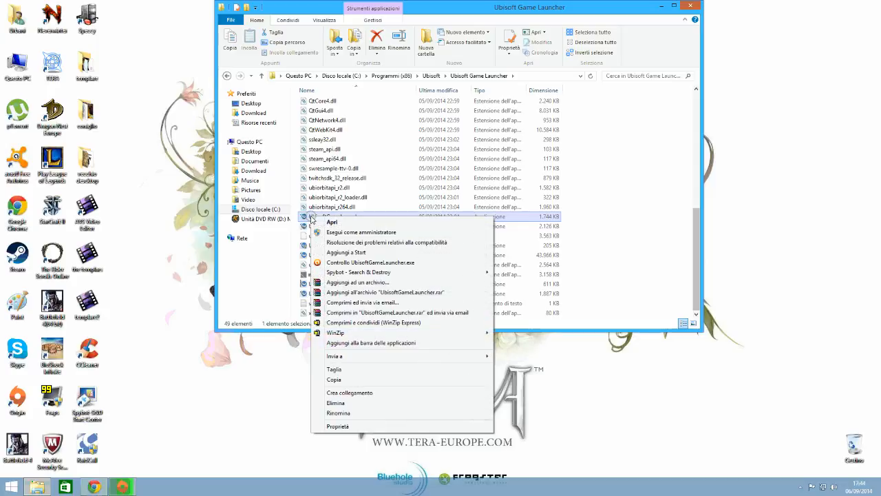
{"action": "mouse_move", "coordinate": [371, 232]}
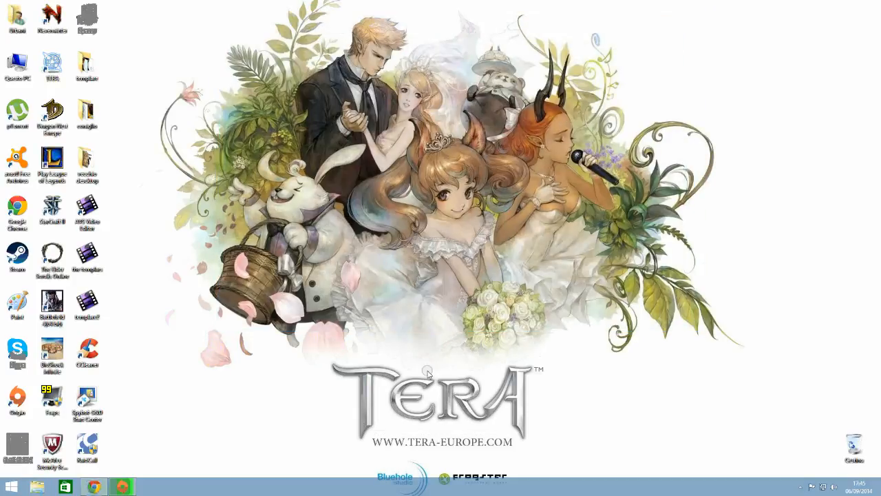
{"action": "mouse_move", "coordinate": [348, 393]}
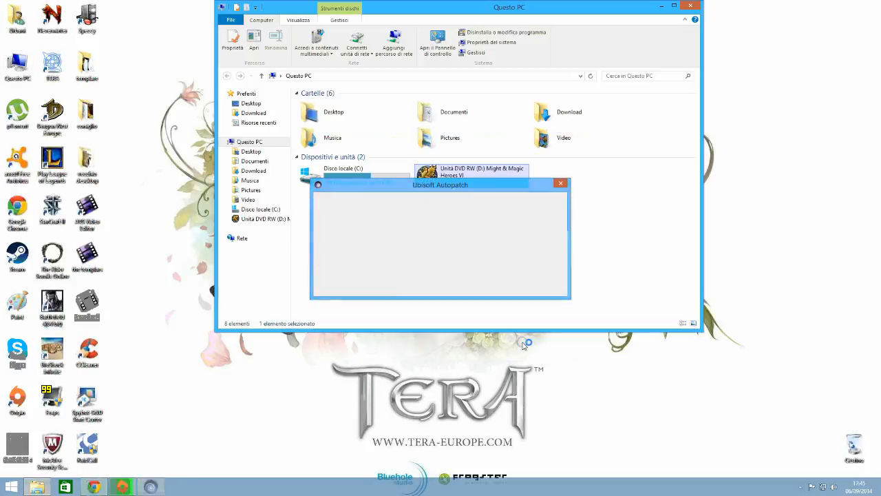
{"action": "left_click", "coordinate": [560, 183]}
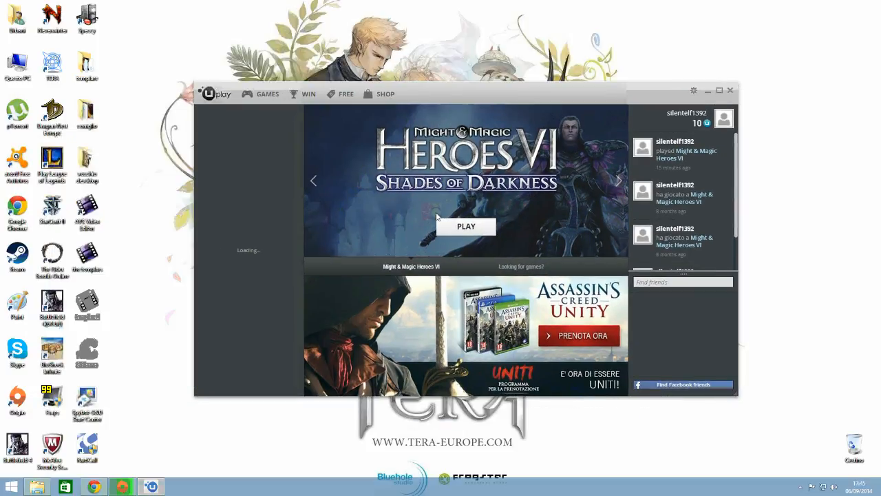
{"action": "mouse_move", "coordinate": [512, 249]}
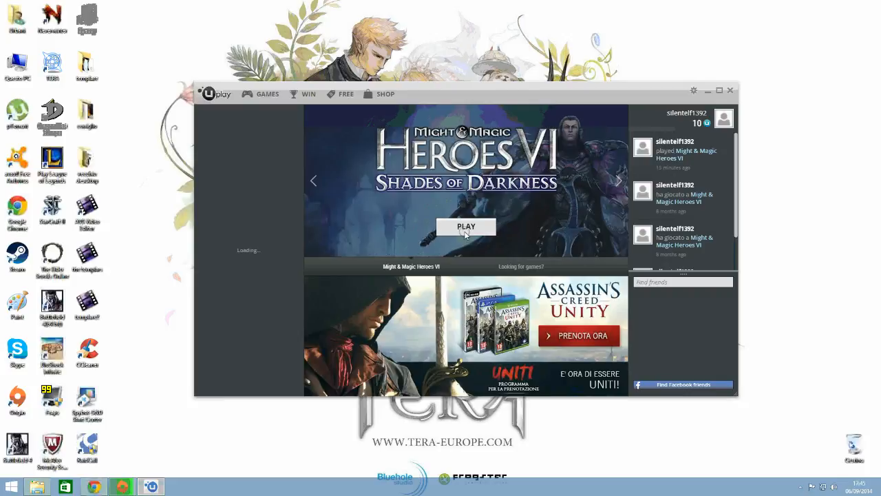
{"action": "mouse_move", "coordinate": [467, 233]}
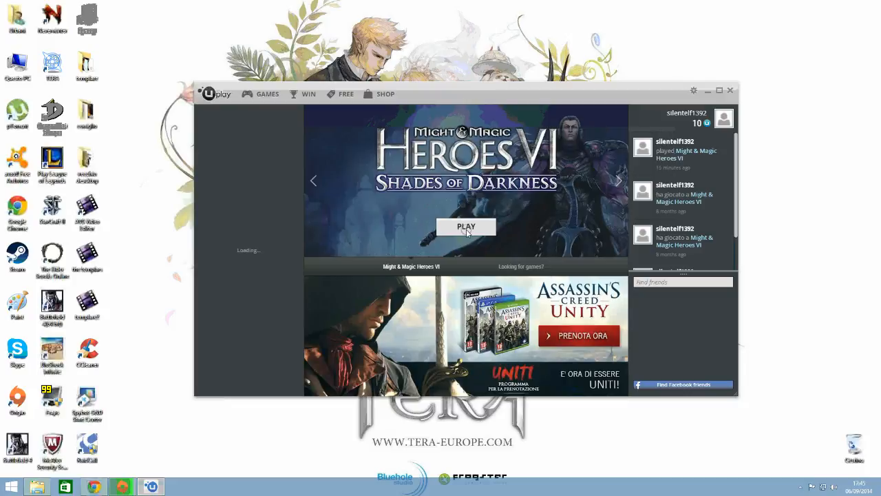
- Press PLAY under the Heroes VI banner in Uplay to start the game
{"action": "left_click", "coordinate": [466, 226]}
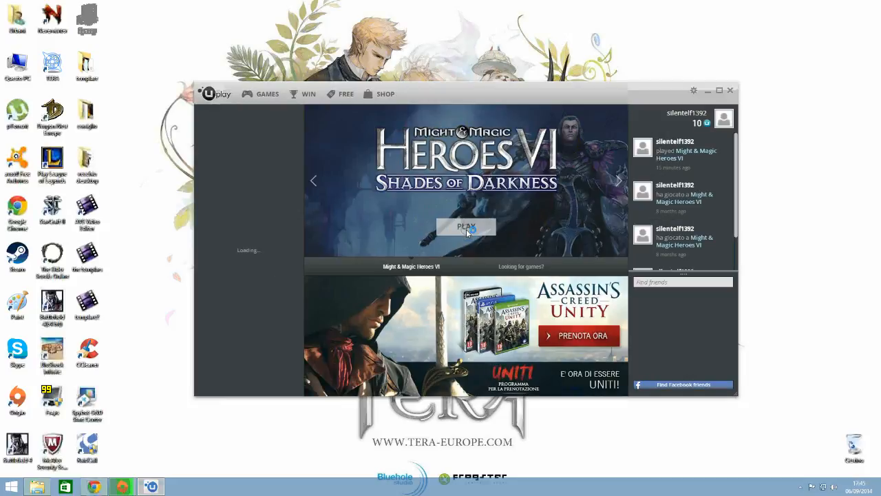
{"action": "left_click", "coordinate": [466, 226]}
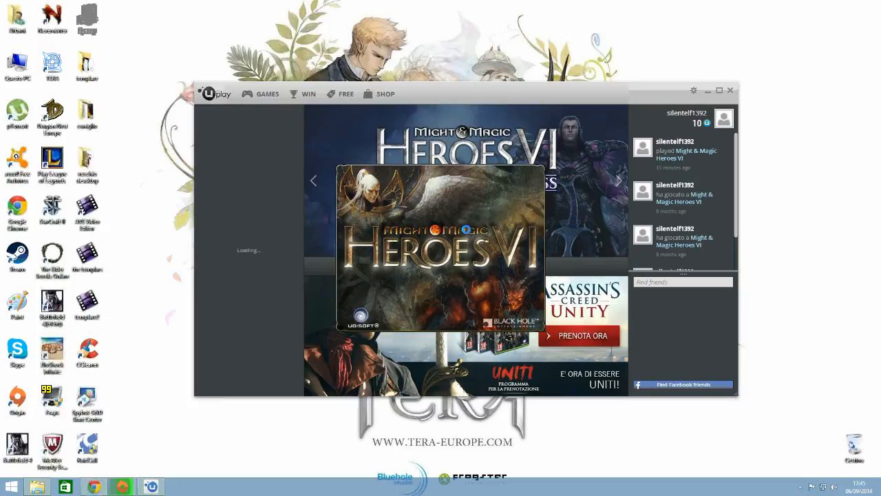